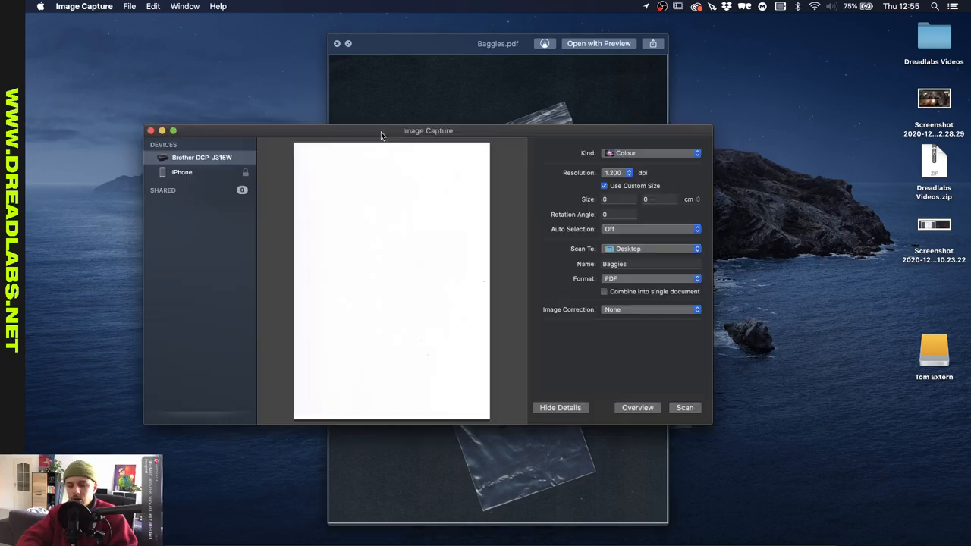
Keep the Image Capture scan resolution at 1,200 dpi for the Baggies PDF scan.
{"action": "left_click_drag", "start_coordinate": [428, 130], "coordinate": [457, 137]}
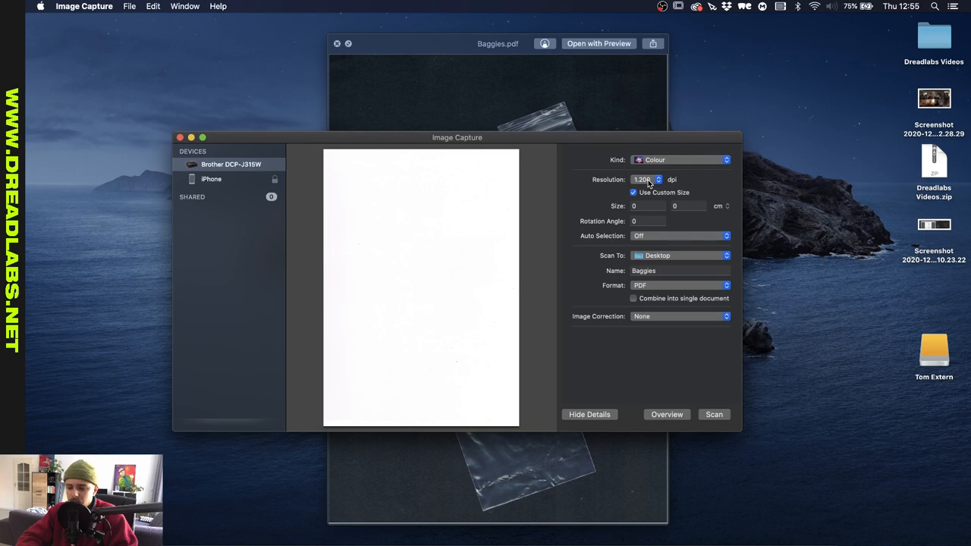
{"action": "left_click", "coordinate": [647, 179]}
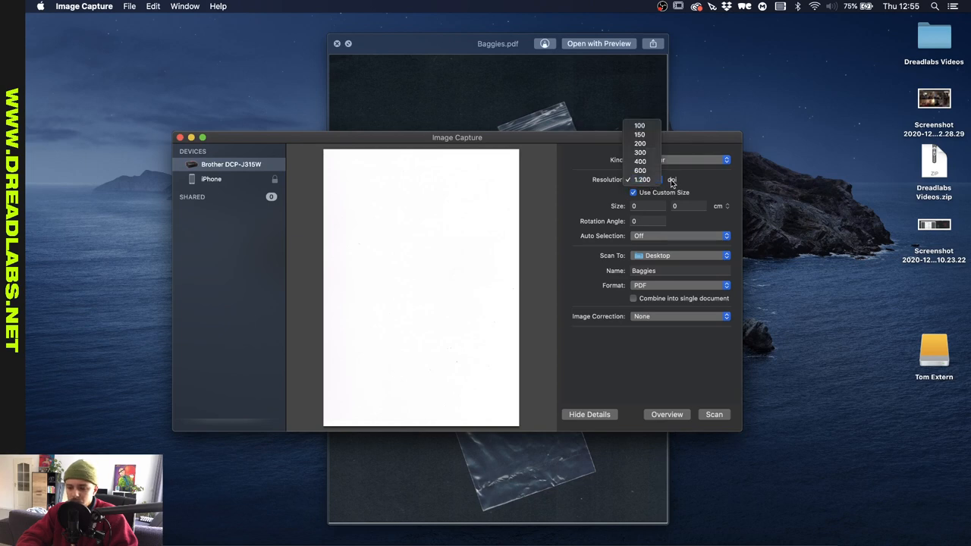
{"action": "left_click", "coordinate": [643, 180]}
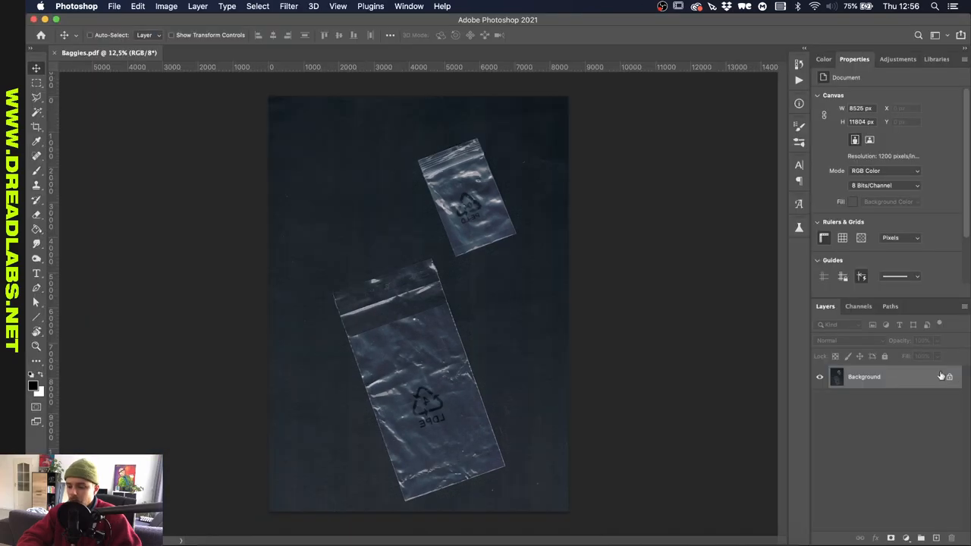
{"action": "mouse_move", "coordinate": [432, 160]}
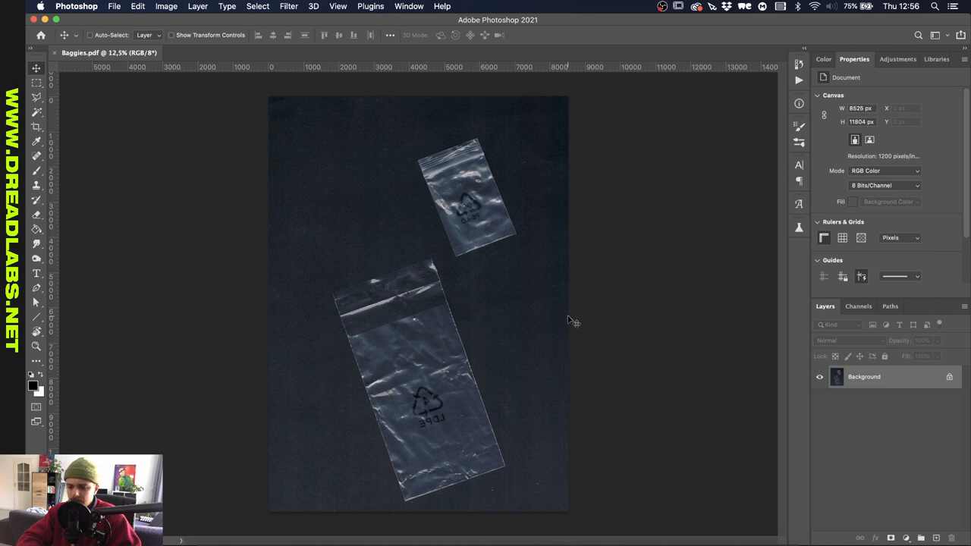
{"action": "mouse_move", "coordinate": [519, 225]}
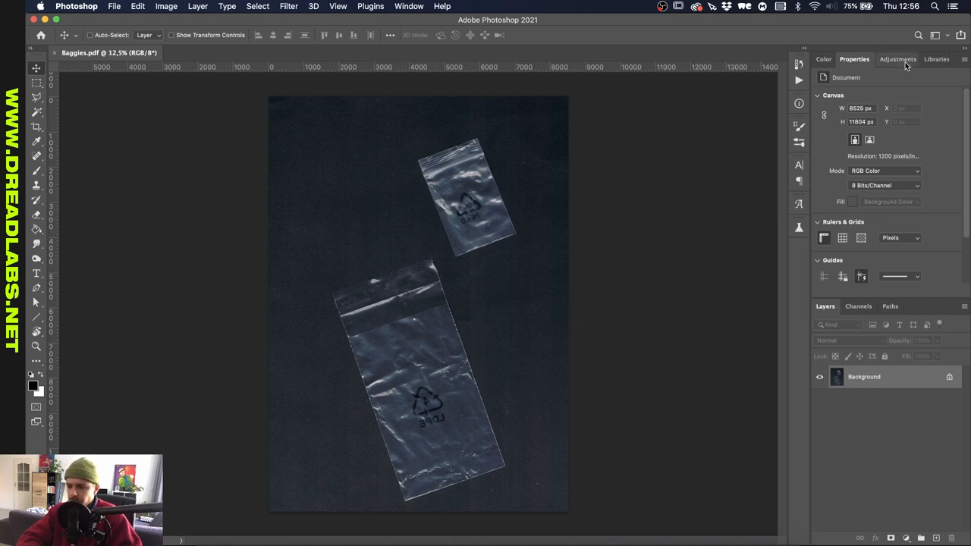
Create a Curves adjustment layer above the Background layer of the Baggies scan.
{"action": "left_click", "coordinate": [899, 60]}
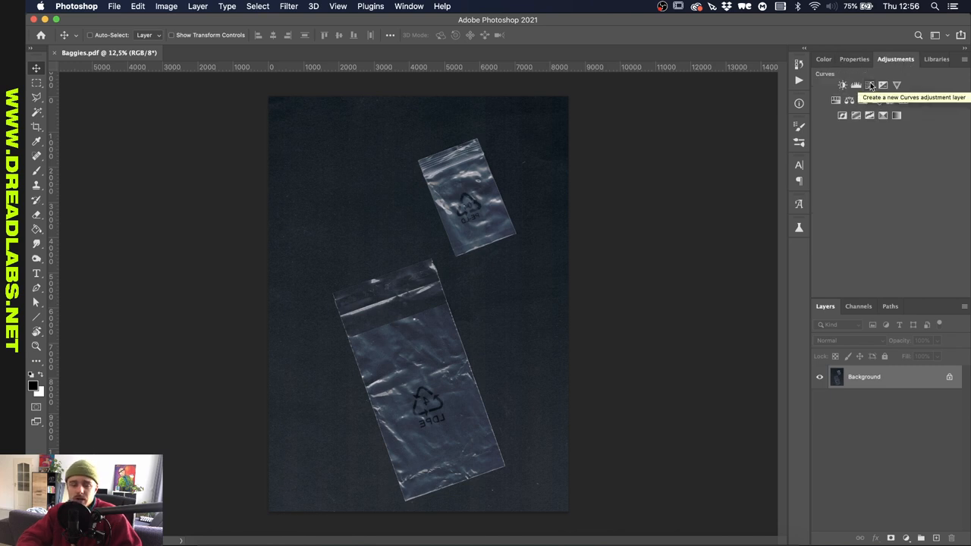
{"action": "left_click", "coordinate": [871, 85]}
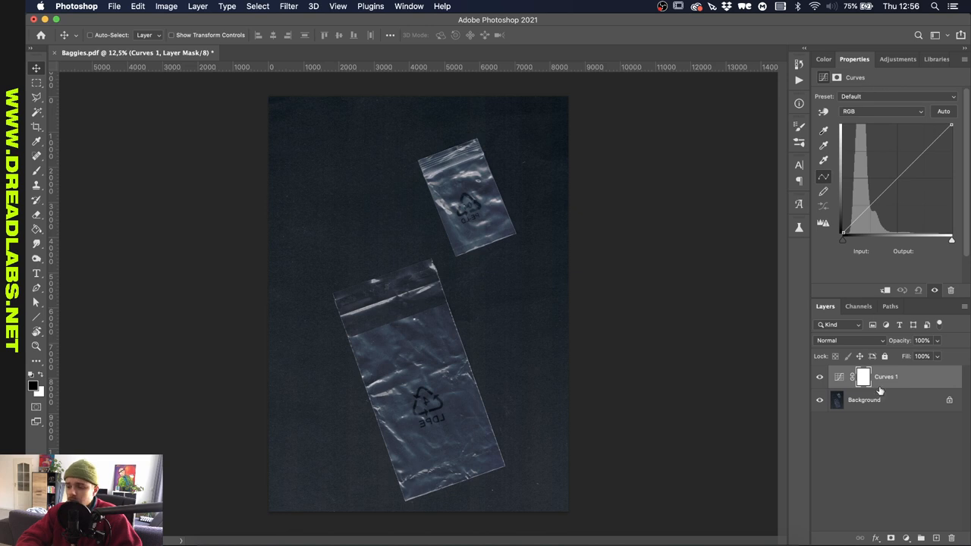
Add a midpoint to the curve, settle the midtones, and move the black point in to deepen shadows.
{"action": "left_click", "coordinate": [901, 173]}
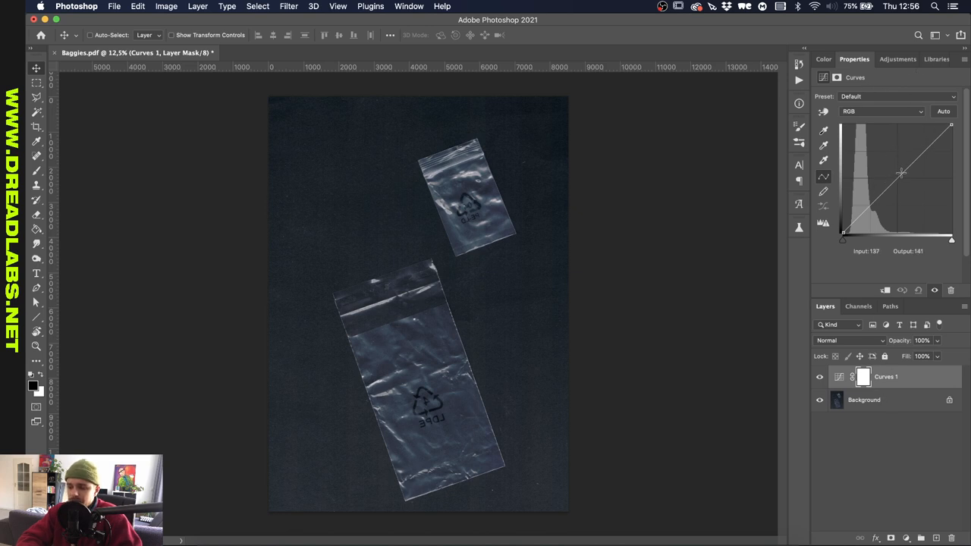
{"action": "left_click_drag", "start_coordinate": [902, 173], "coordinate": [901, 193]}
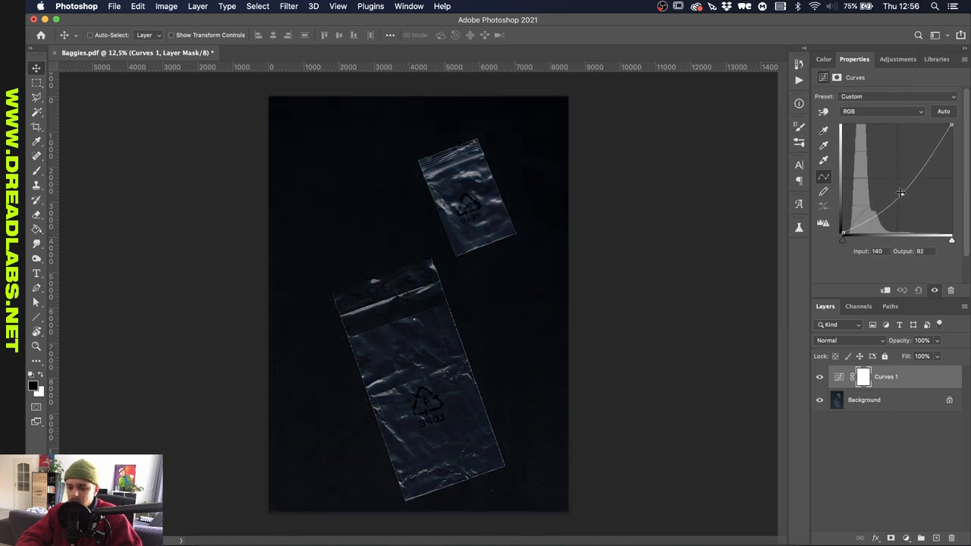
{"action": "left_click_drag", "start_coordinate": [902, 193], "coordinate": [907, 190]}
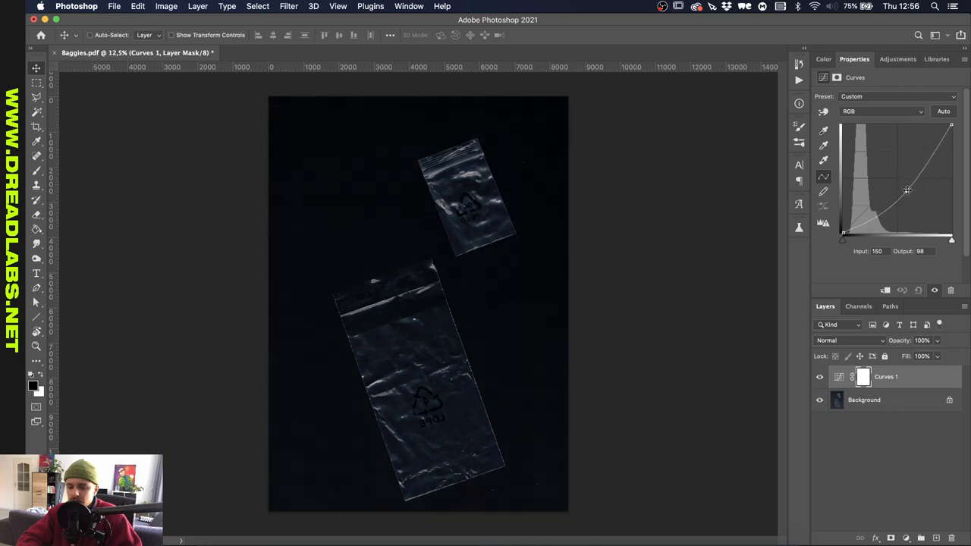
{"action": "left_click_drag", "start_coordinate": [908, 191], "coordinate": [874, 202]}
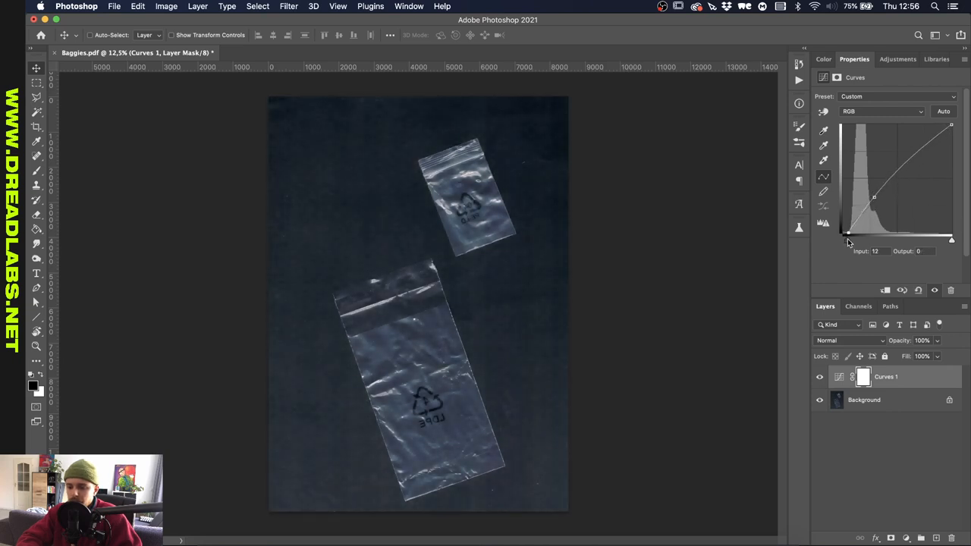
{"action": "left_click_drag", "start_coordinate": [873, 231], "coordinate": [872, 198]}
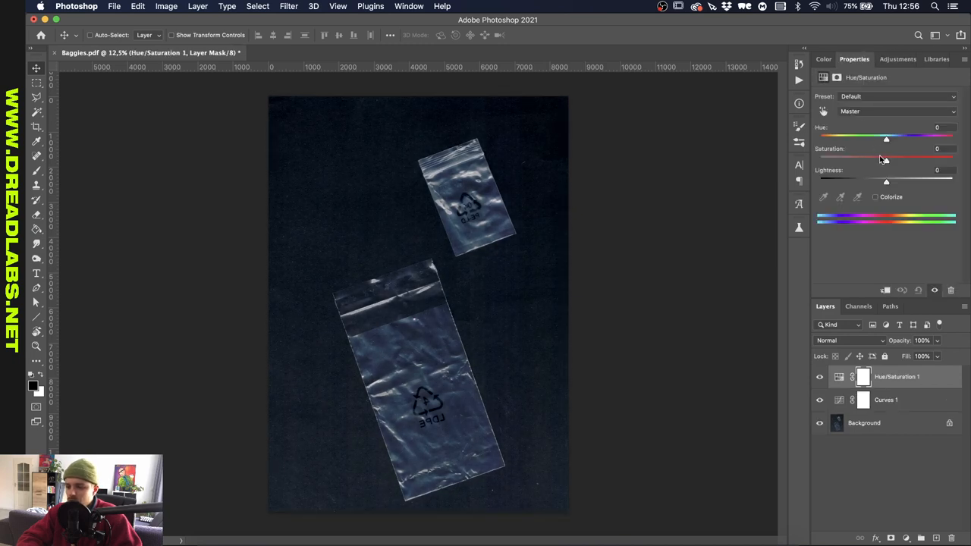
Lower the Hue/Saturation layer's saturation and darken Curves 1 so only the crinkle highlights remain.
{"action": "left_click_drag", "start_coordinate": [887, 155], "coordinate": [850, 155]}
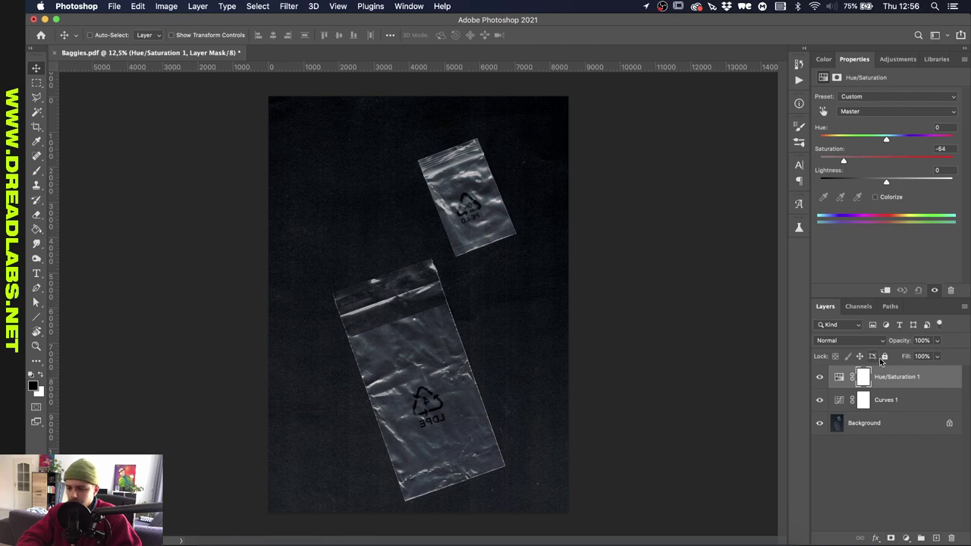
{"action": "left_click", "coordinate": [887, 401]}
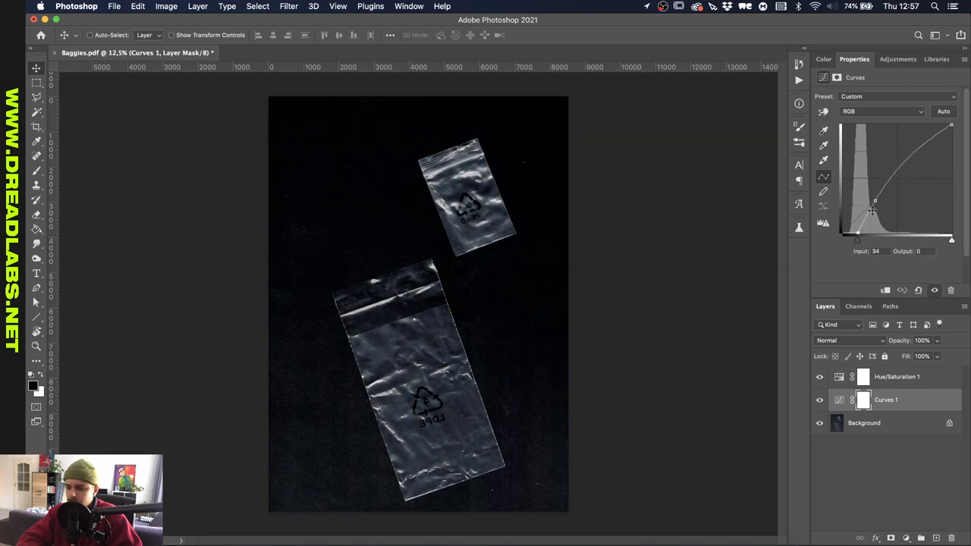
{"action": "left_click_drag", "start_coordinate": [873, 211], "coordinate": [882, 200]}
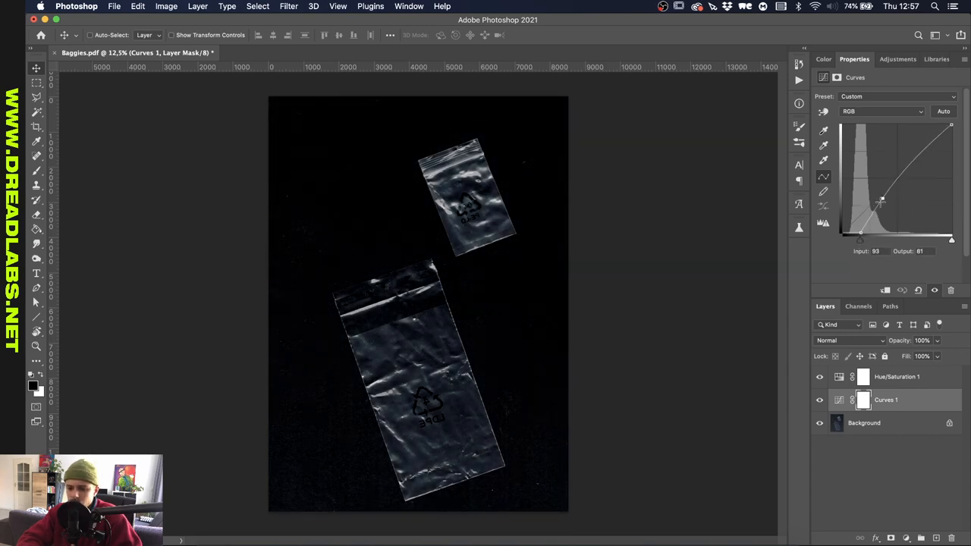
{"action": "left_click_drag", "start_coordinate": [882, 200], "coordinate": [881, 220]}
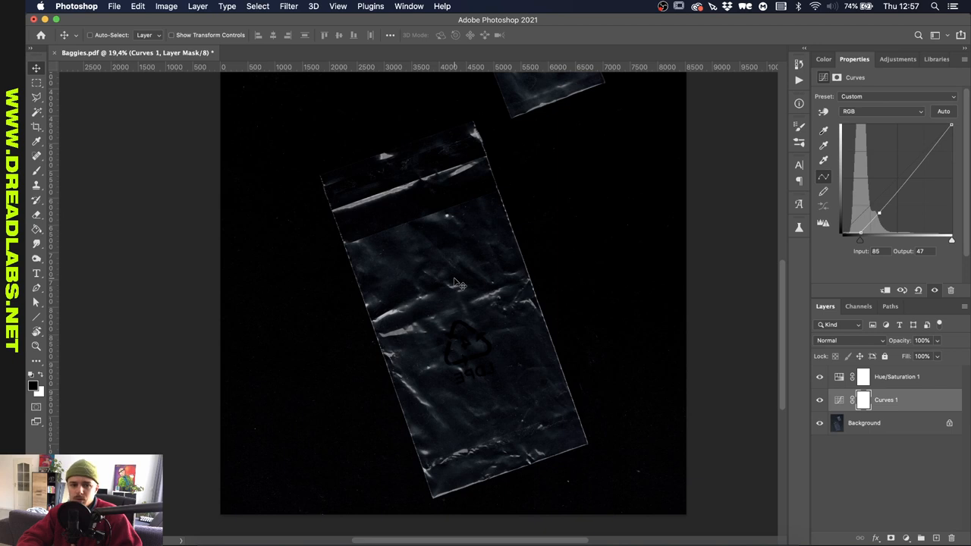
{"action": "left_click_drag", "start_coordinate": [859, 236], "coordinate": [859, 237]}
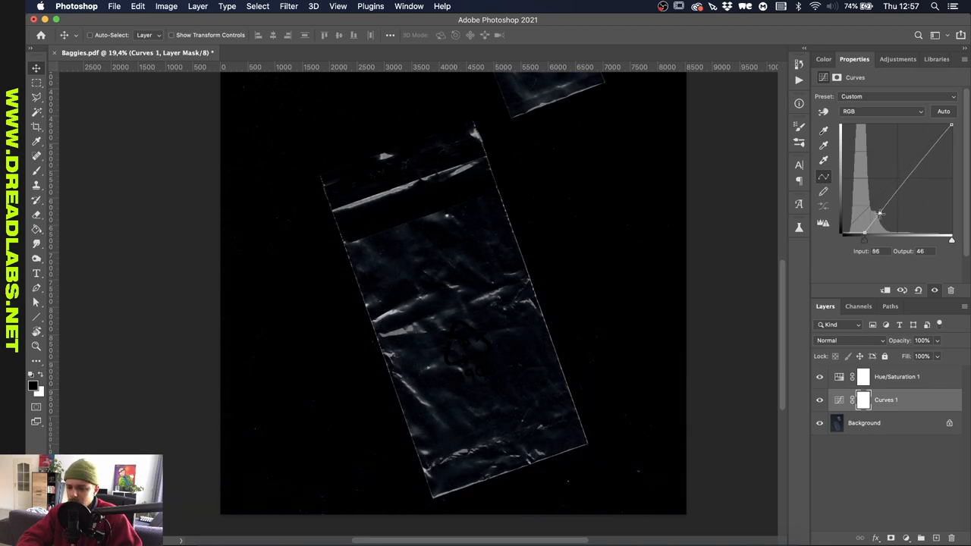
Return to the Hue/Saturation layer and drain the scan's remaining colour.
{"action": "left_click", "coordinate": [897, 376]}
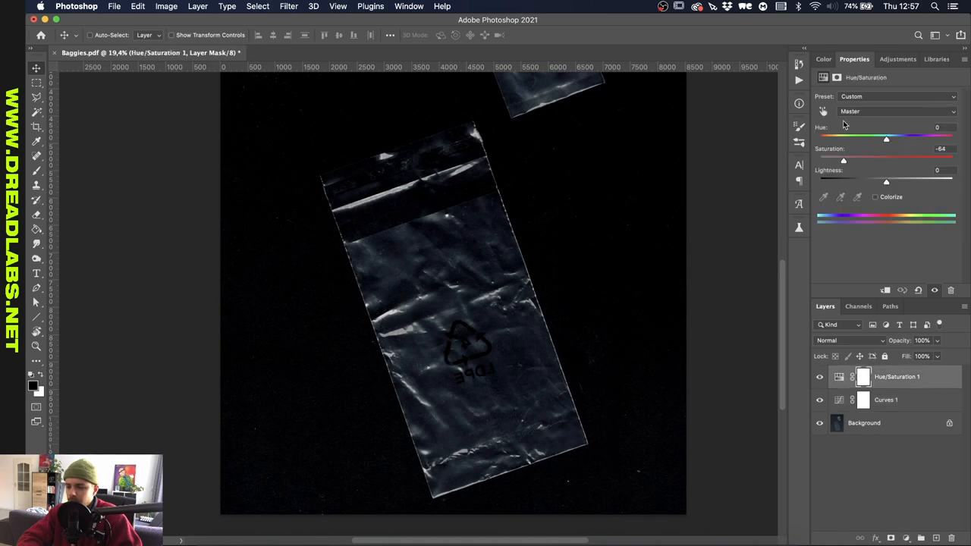
{"action": "left_click_drag", "start_coordinate": [844, 161], "coordinate": [835, 161]}
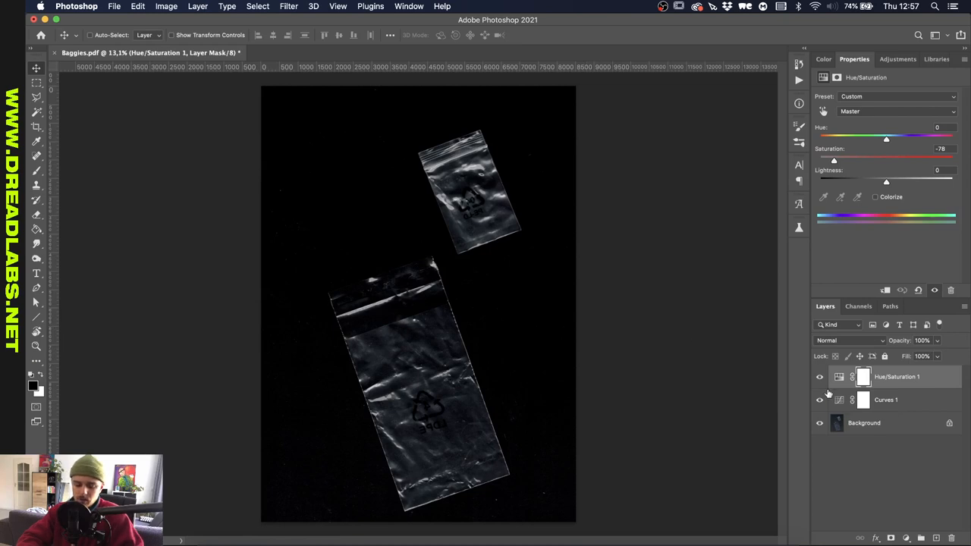
{"action": "mouse_move", "coordinate": [820, 401]}
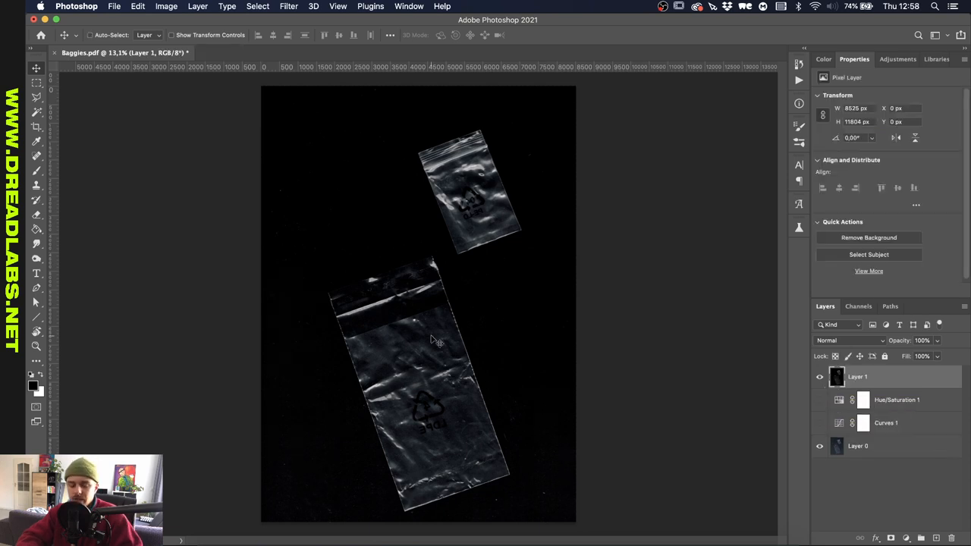
{"action": "mouse_move", "coordinate": [731, 361]}
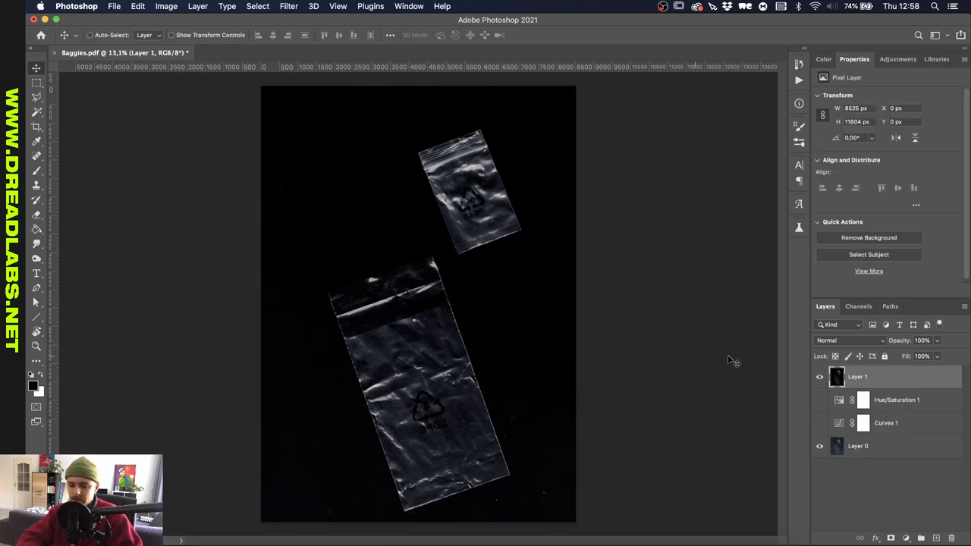
Bring up the Blending Options for the merged Layer 1.
{"action": "double_click", "coordinate": [857, 376]}
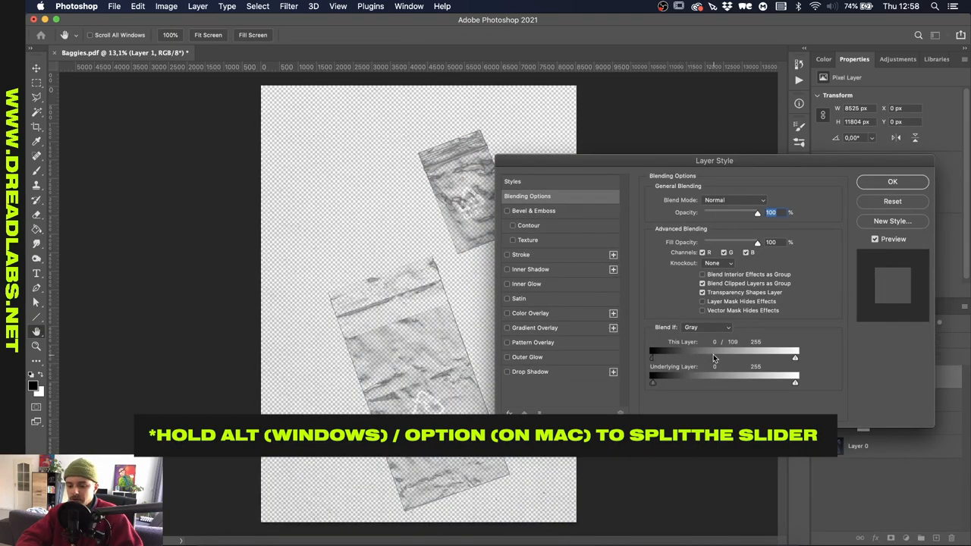
Split the Blend If black slider so the merged layer's dark tones turn transparent, then add a layer beneath.
{"action": "left_click_drag", "start_coordinate": [651, 358], "coordinate": [680, 358]}
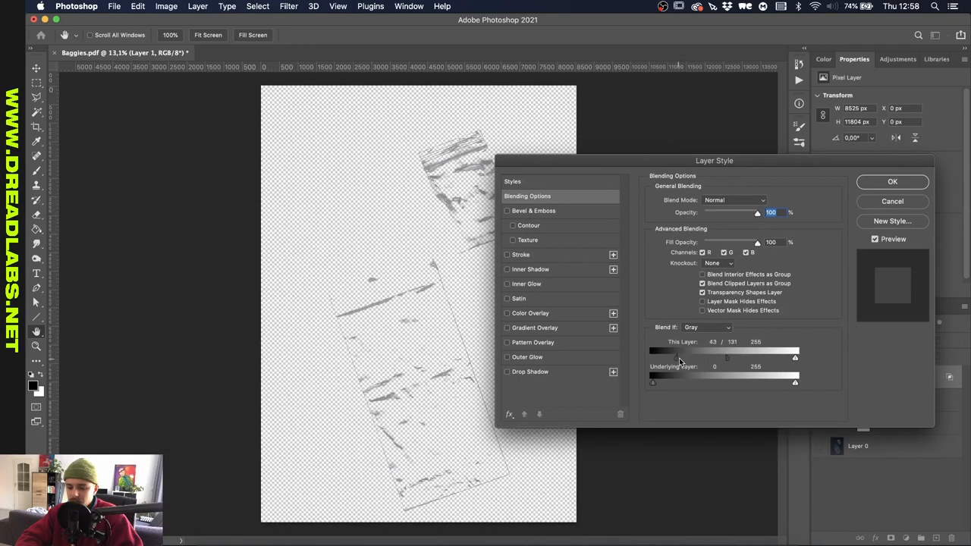
{"action": "left_click", "coordinate": [893, 182]}
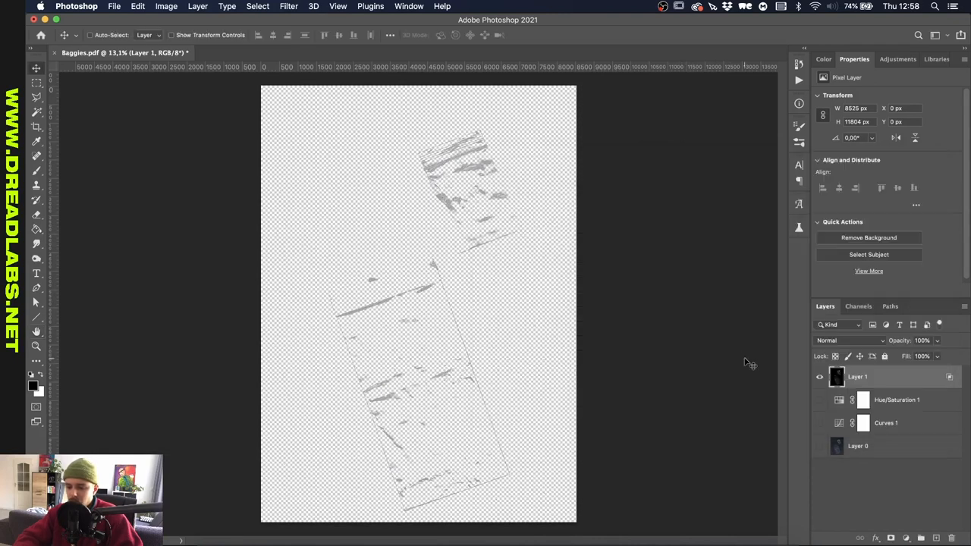
{"action": "left_click", "coordinate": [923, 537]}
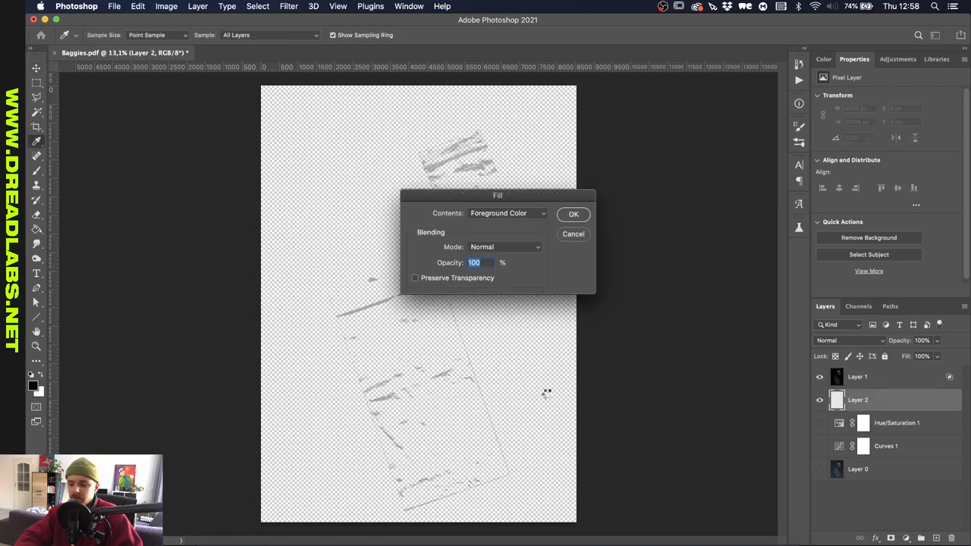
Fill Layer 2 with black and tighten Layer 1's Blend If so only white highlights show.
{"action": "left_click", "coordinate": [574, 214]}
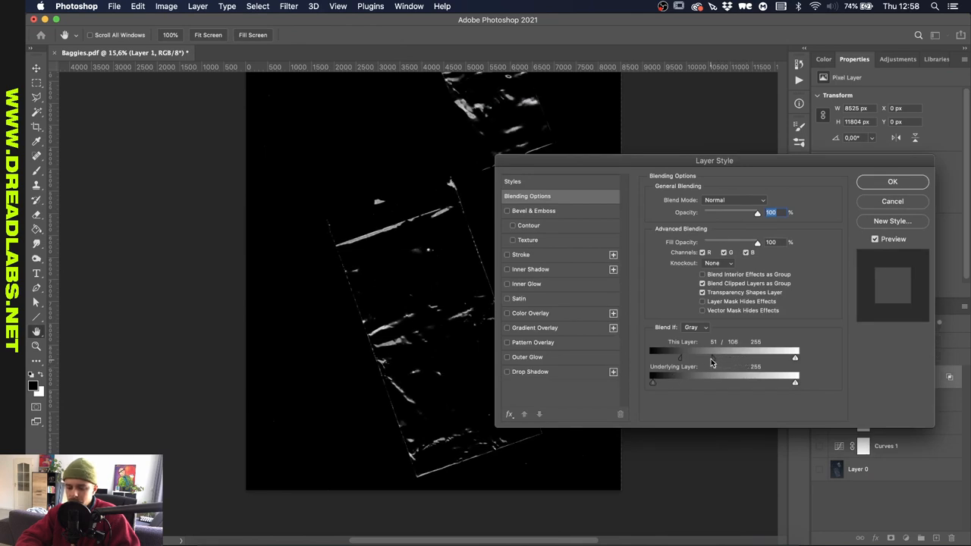
{"action": "left_click_drag", "start_coordinate": [721, 359], "coordinate": [714, 358]}
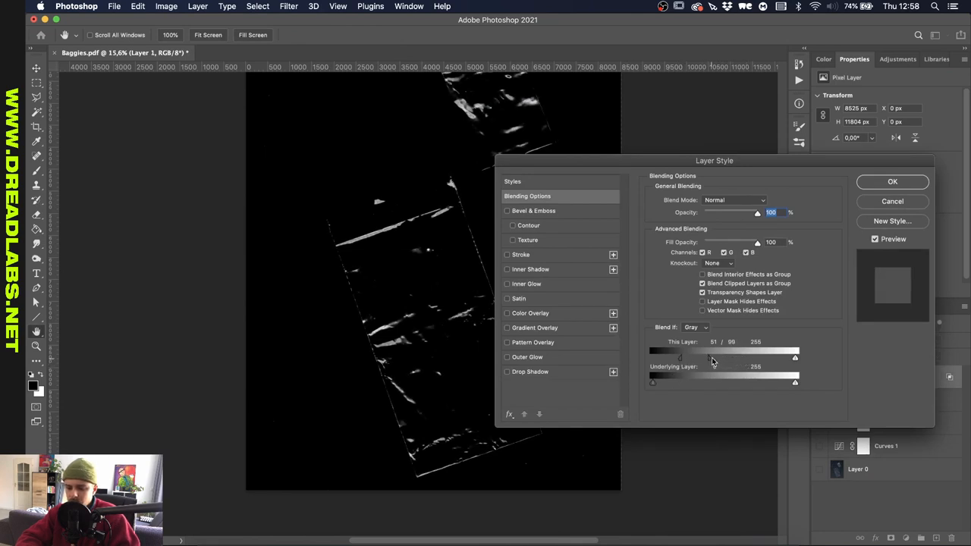
{"action": "left_click", "coordinate": [892, 182]}
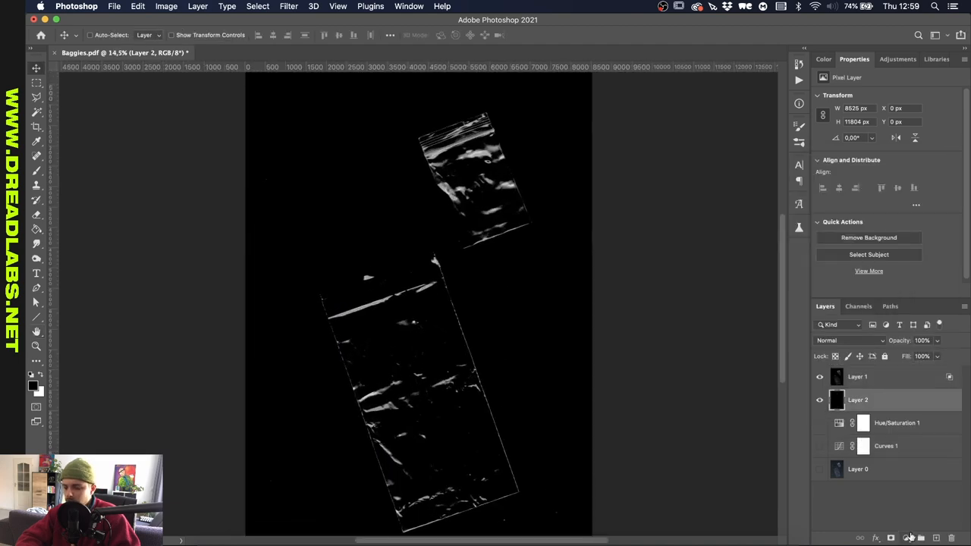
Add a dark red Solid Color fill layer beneath the highlight layer.
{"action": "left_click", "coordinate": [906, 537]}
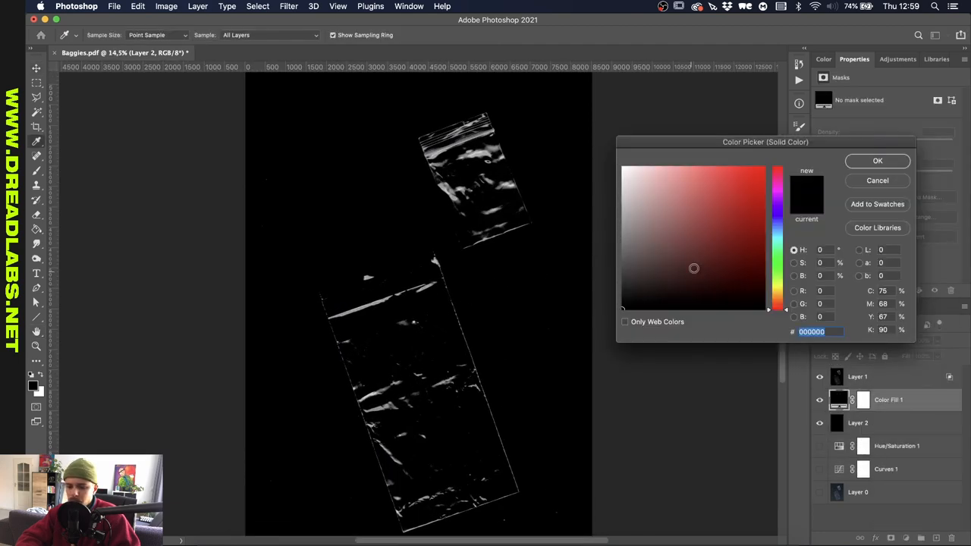
{"action": "left_click", "coordinate": [708, 228]}
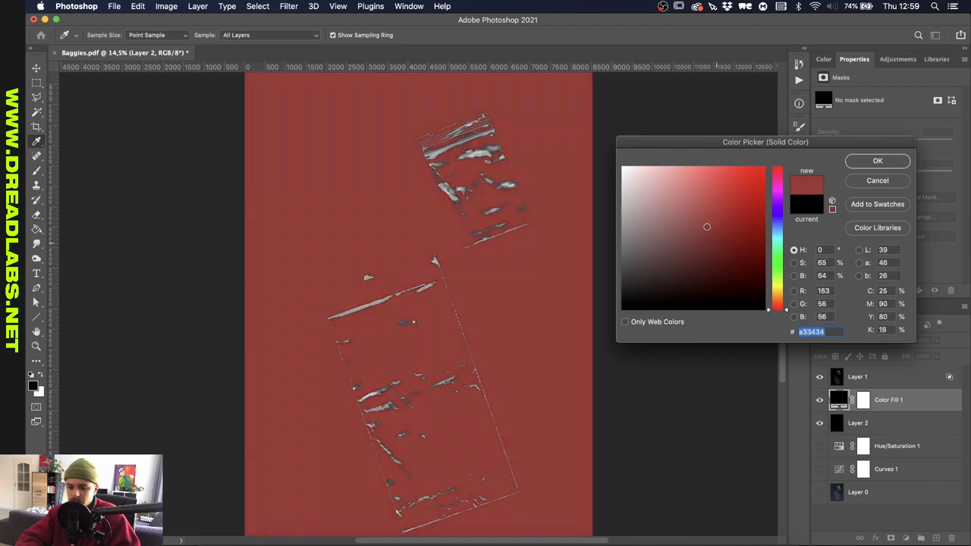
{"action": "left_click", "coordinate": [707, 222]}
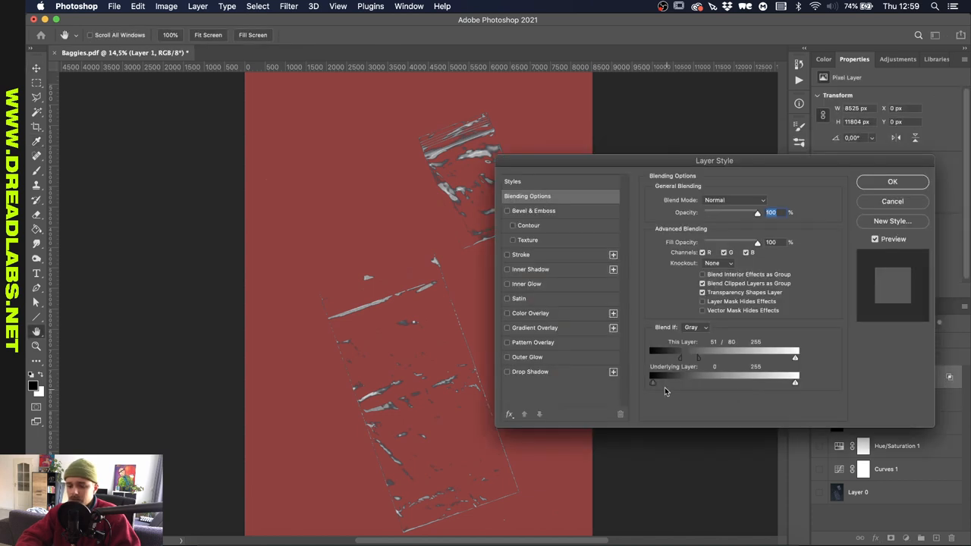
Soften the Blend If fade of the scan's dark tones in Blending Options.
{"action": "left_click", "coordinate": [892, 182]}
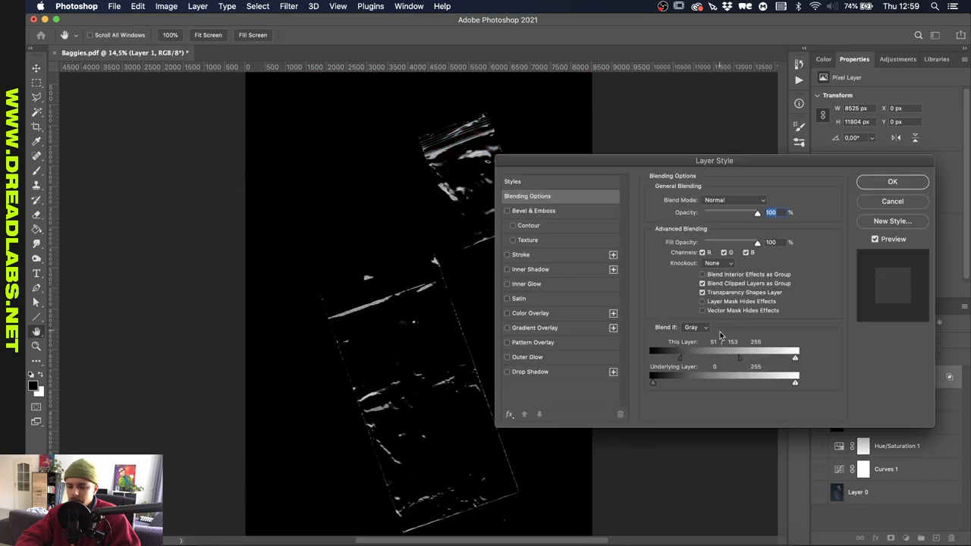
{"action": "left_click_drag", "start_coordinate": [741, 359], "coordinate": [695, 358]}
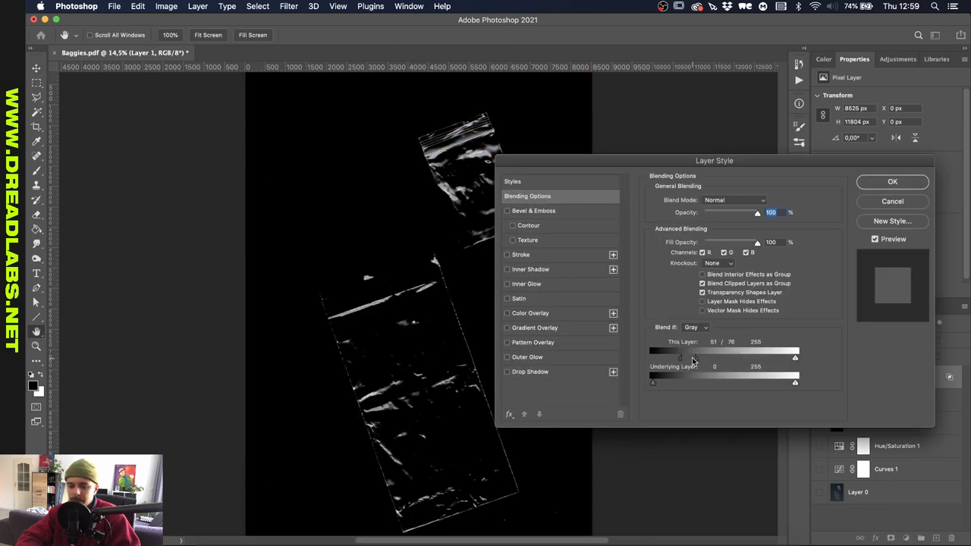
{"action": "left_click", "coordinate": [893, 182]}
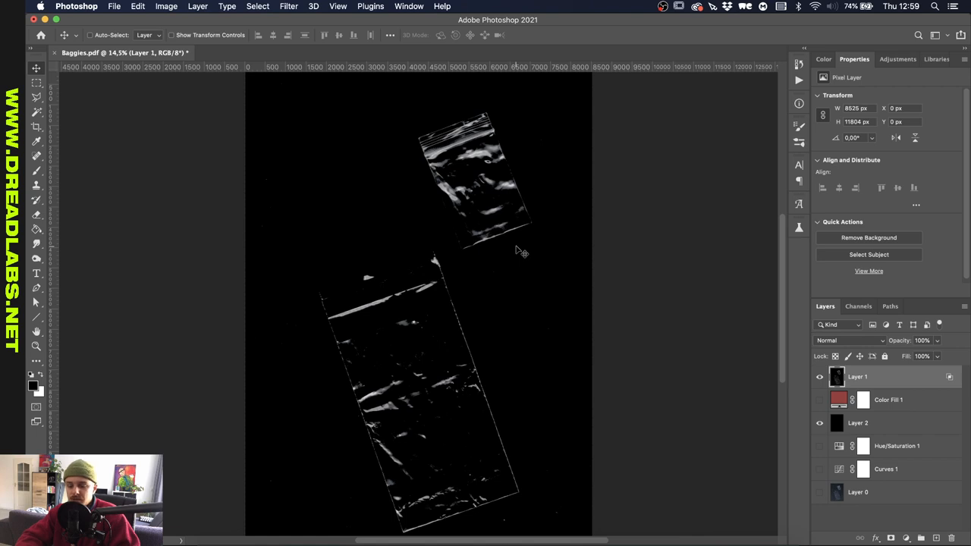
{"action": "mouse_move", "coordinate": [430, 334]}
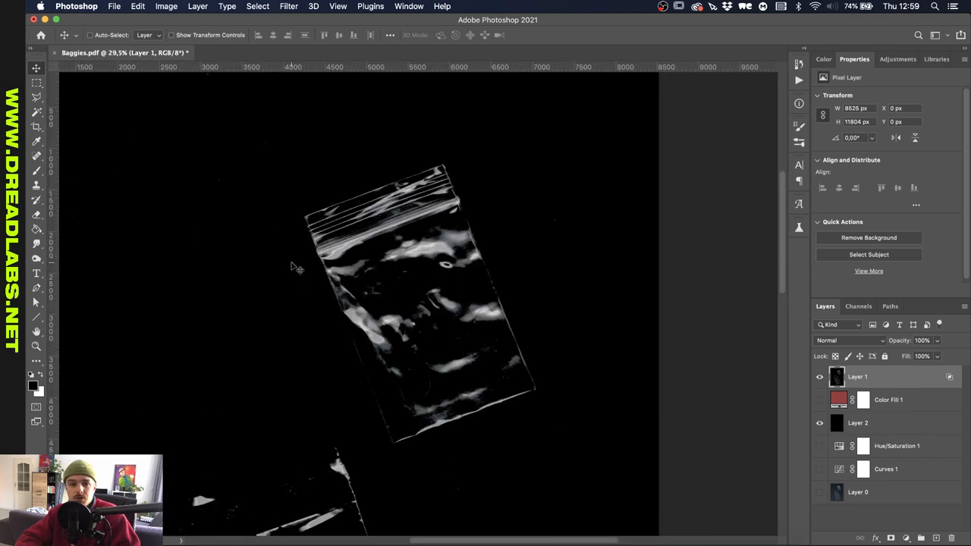
{"action": "mouse_move", "coordinate": [412, 349]}
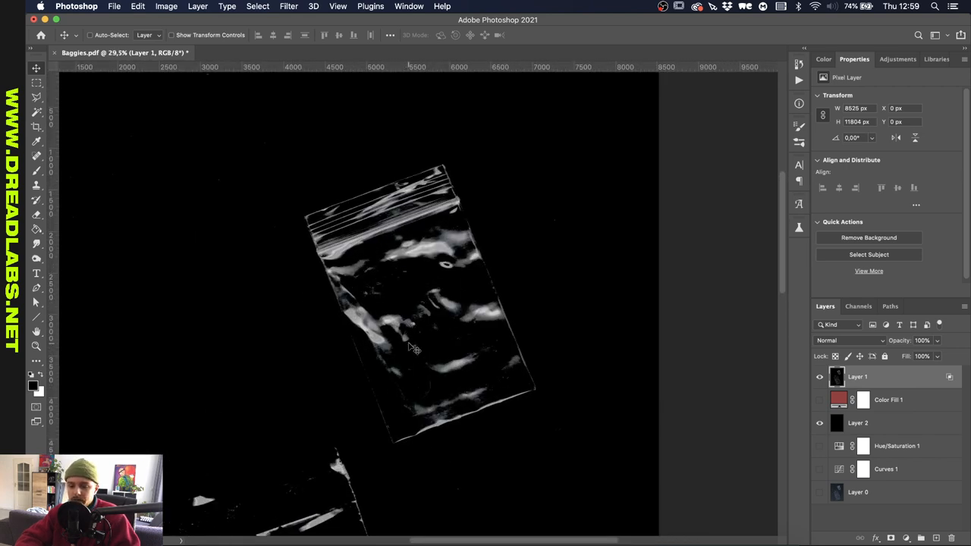
{"action": "mouse_move", "coordinate": [458, 337]}
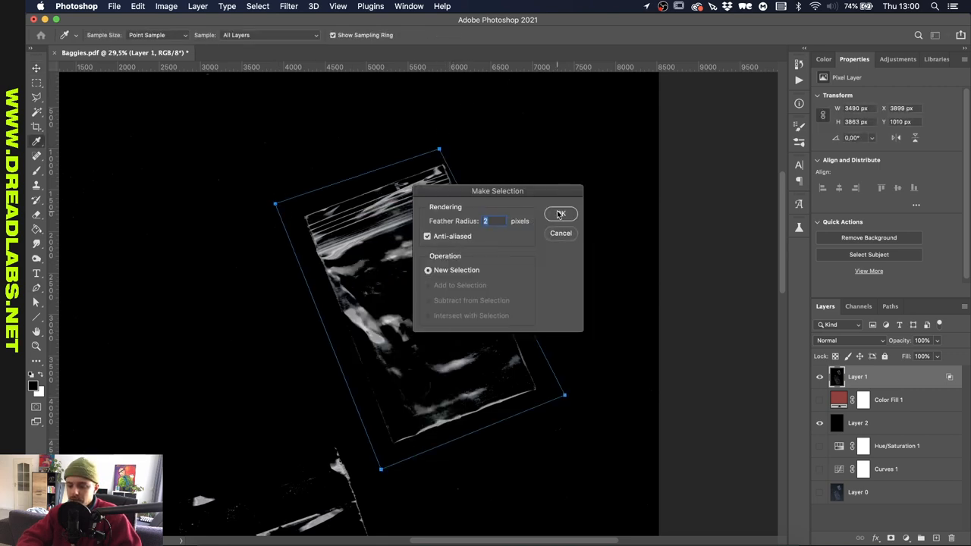
Confirm the 2 px feathered selection traced around the upper bag.
{"action": "left_click", "coordinate": [562, 214]}
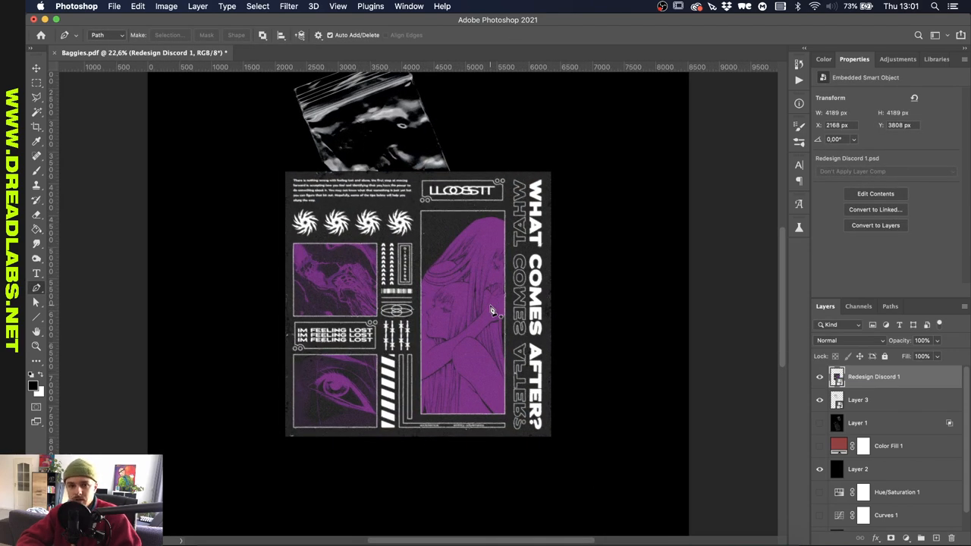
Move Layer 3 above the Redesign Discord poster and rotate it upright over the top-left corner.
{"action": "left_click", "coordinate": [36, 68]}
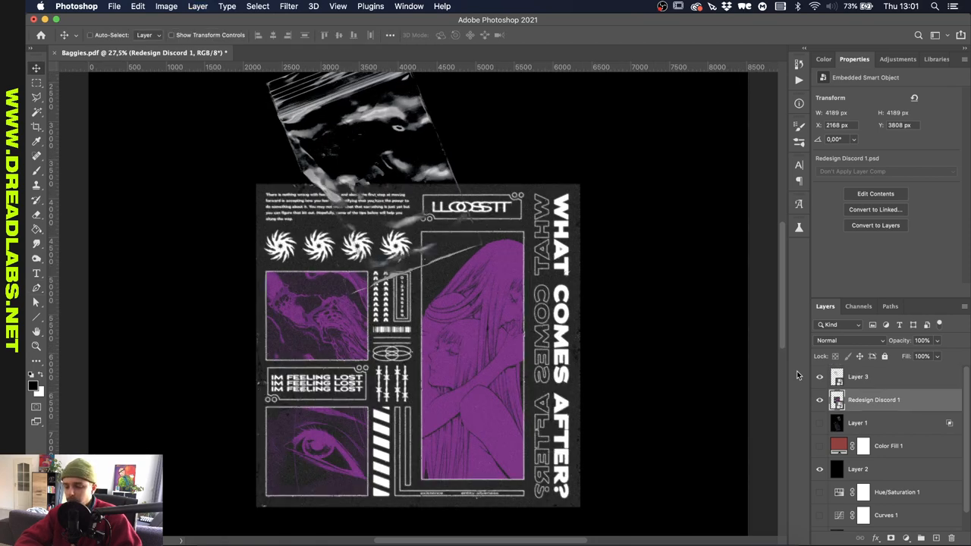
{"action": "left_click", "coordinate": [857, 376]}
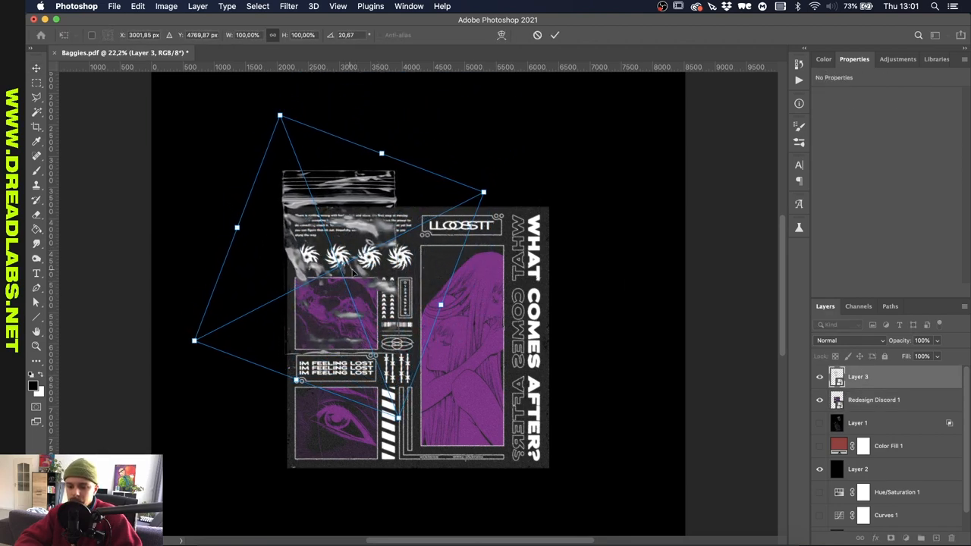
{"action": "left_click", "coordinate": [137, 6]}
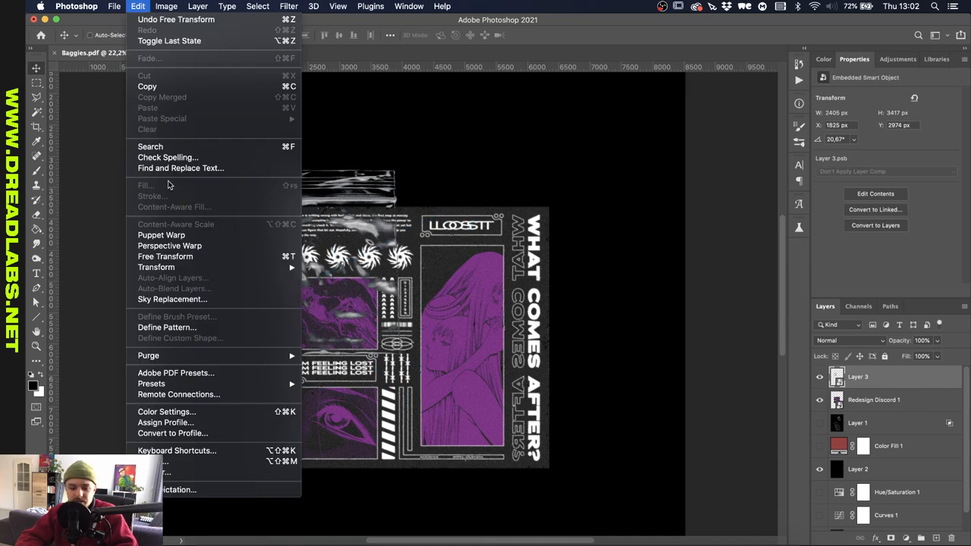
Apply Perspective Warp to the bag layer, pulling its corner pins out to the poster's corners.
{"action": "left_click", "coordinate": [164, 256]}
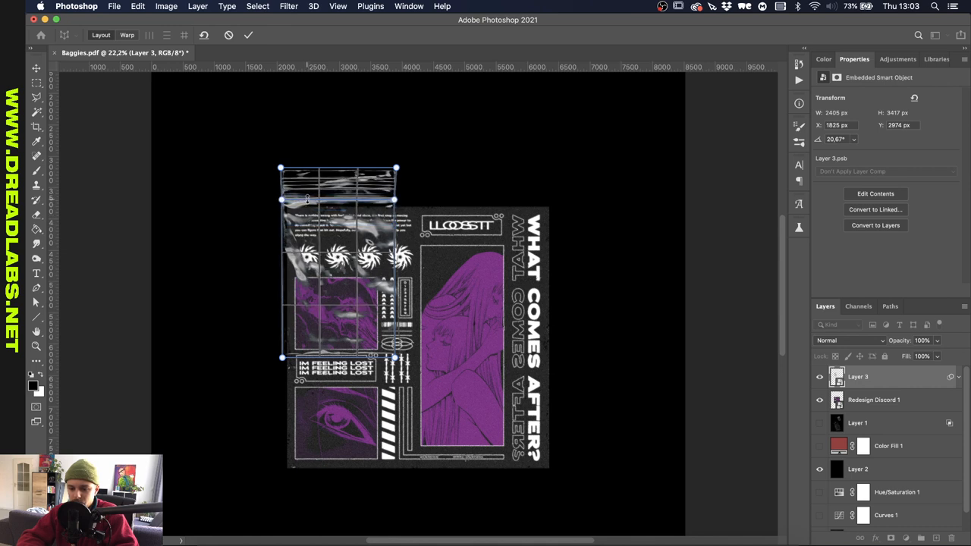
{"action": "mouse_move", "coordinate": [128, 34]}
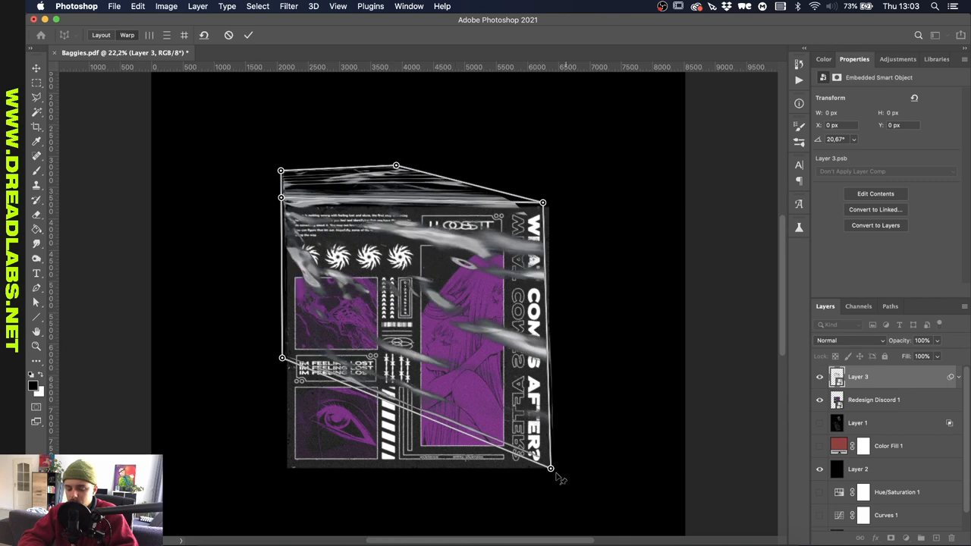
{"action": "left_click_drag", "start_coordinate": [549, 467], "coordinate": [554, 474]}
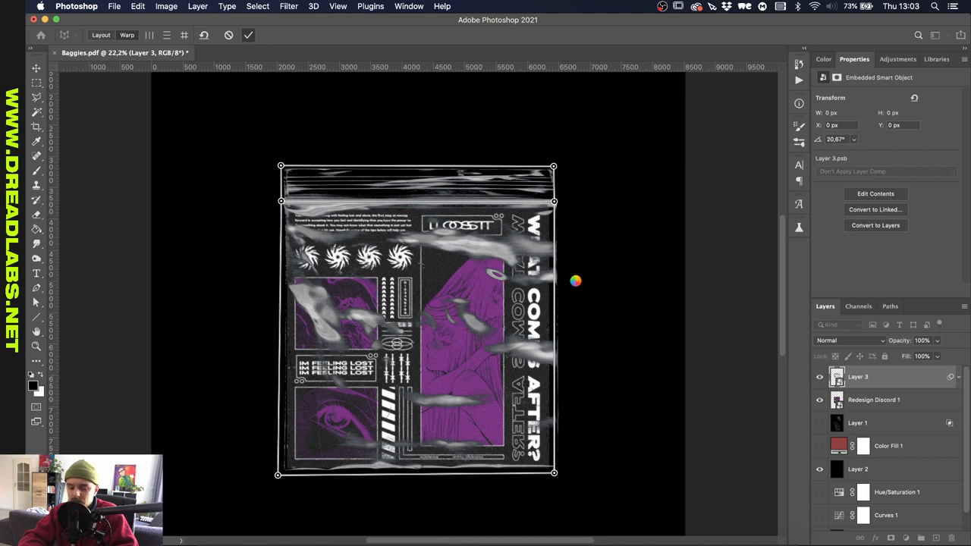
{"action": "left_click", "coordinate": [249, 35]}
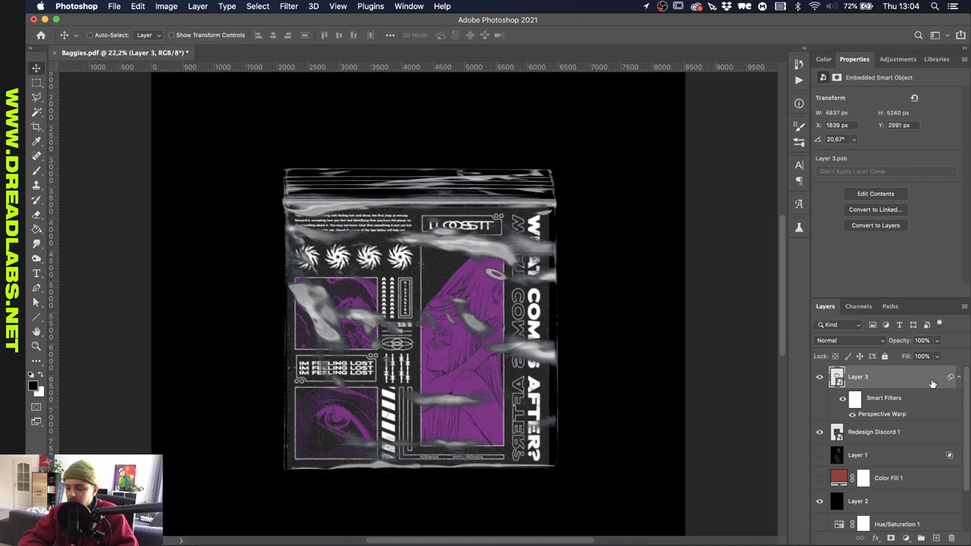
Split the Blend If This Layer slider on Layer 3 so only the crinkled highlights show over the poster.
{"action": "double_click", "coordinate": [858, 377]}
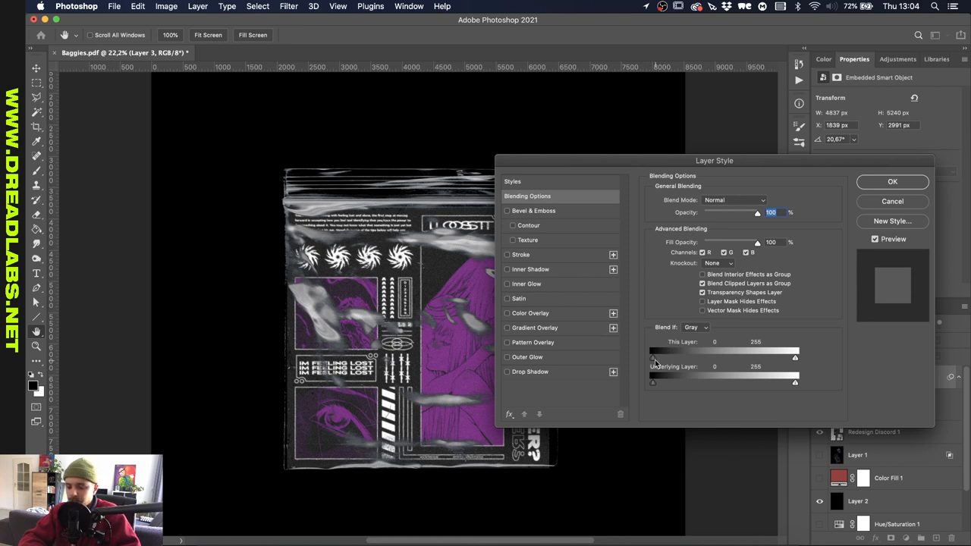
{"action": "left_click_drag", "start_coordinate": [796, 359], "coordinate": [757, 358]}
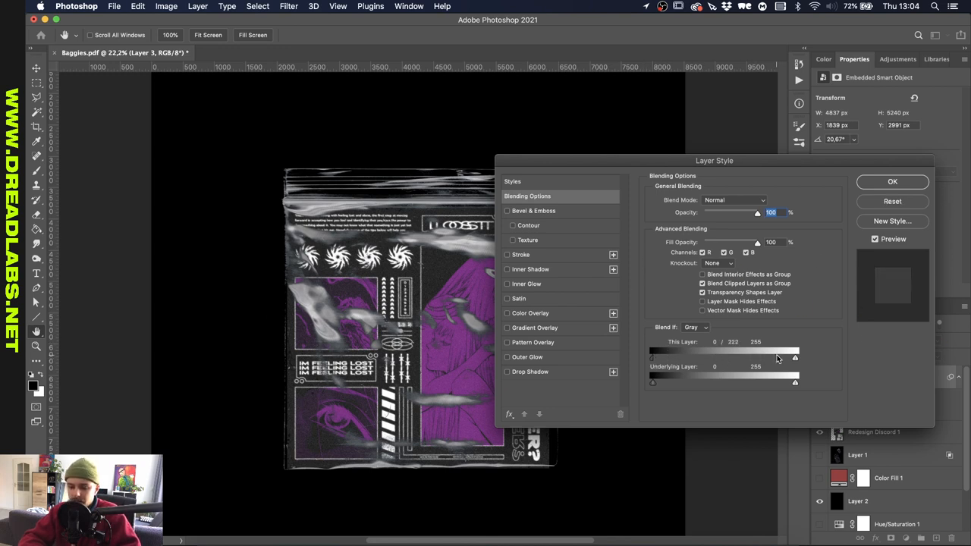
{"action": "left_click_drag", "start_coordinate": [777, 358], "coordinate": [795, 358]}
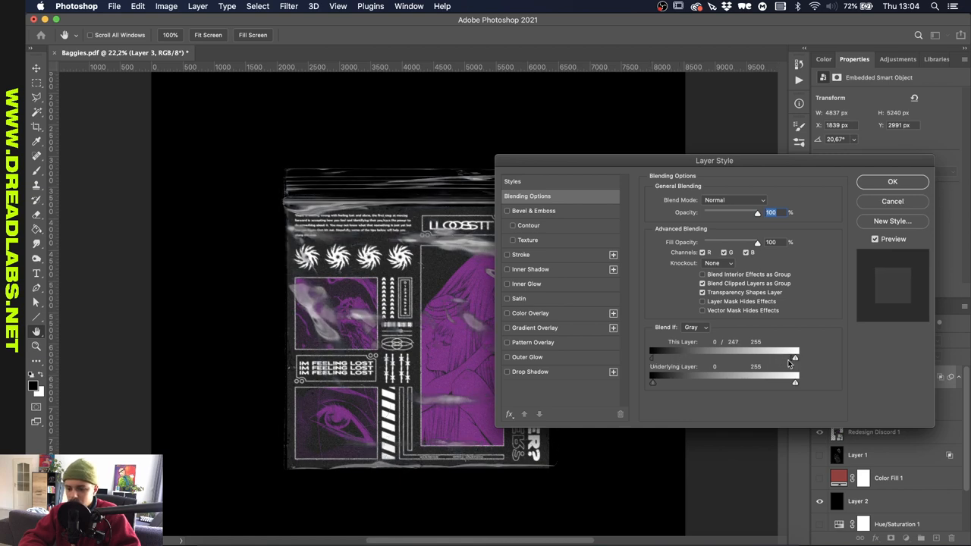
{"action": "left_click", "coordinate": [892, 183]}
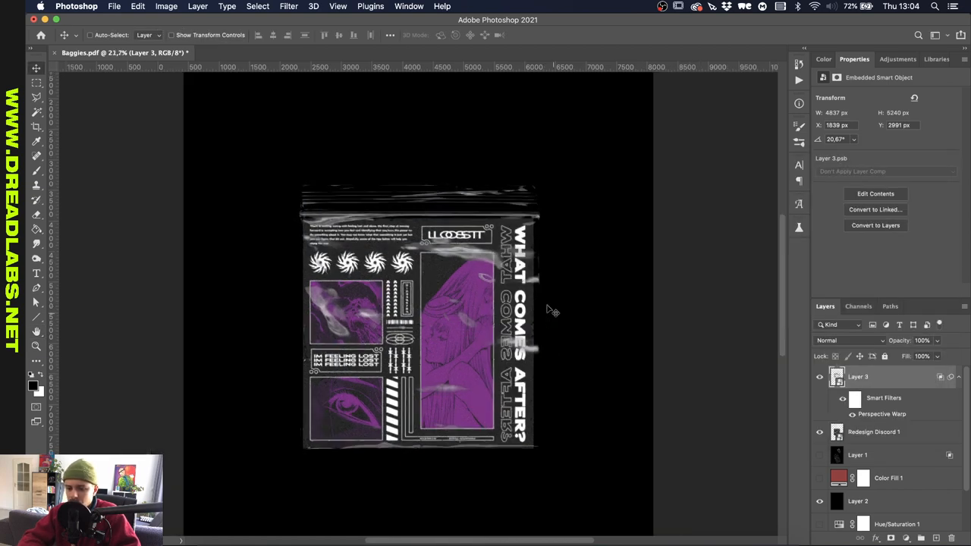